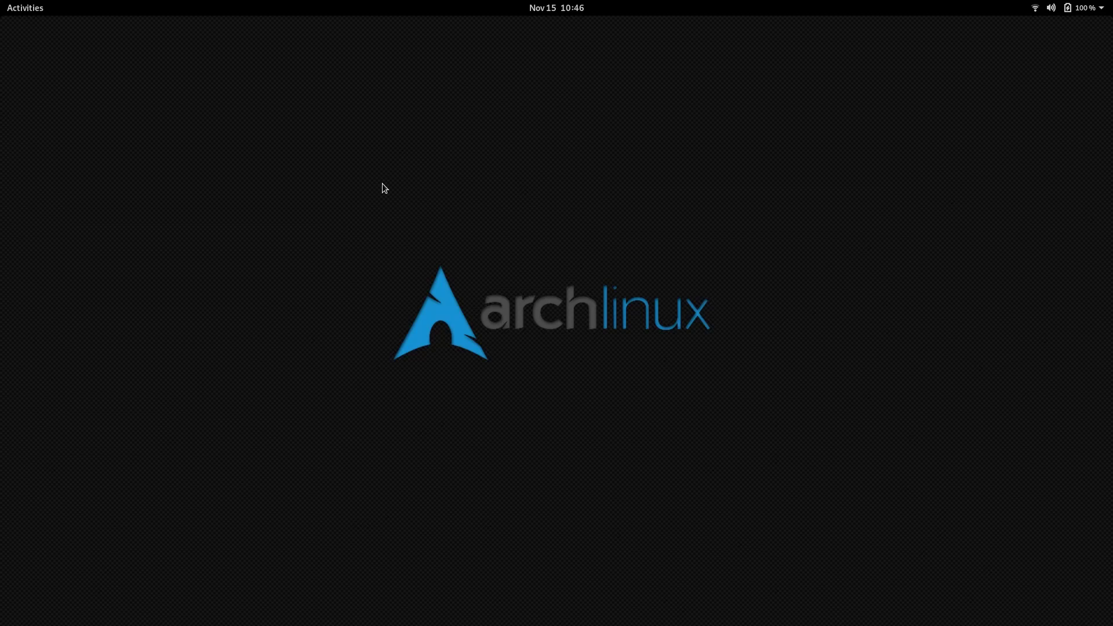
- Launch Terminal from the Activities search and maximize it to fill the screen
{"action": "type", "text": "te"}
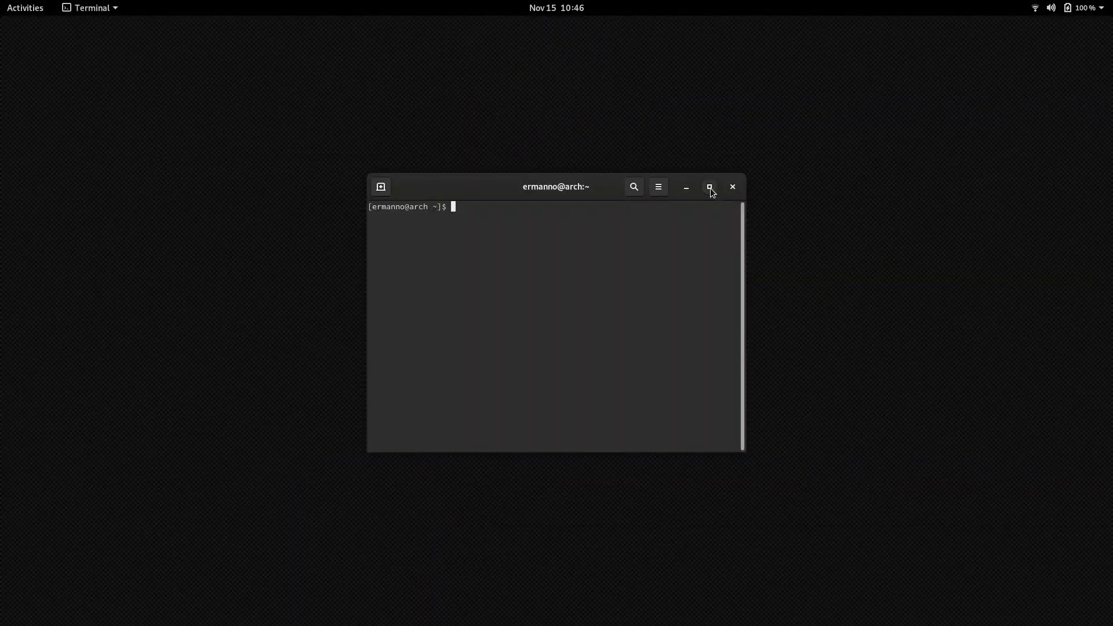
{"action": "left_click", "coordinate": [710, 186]}
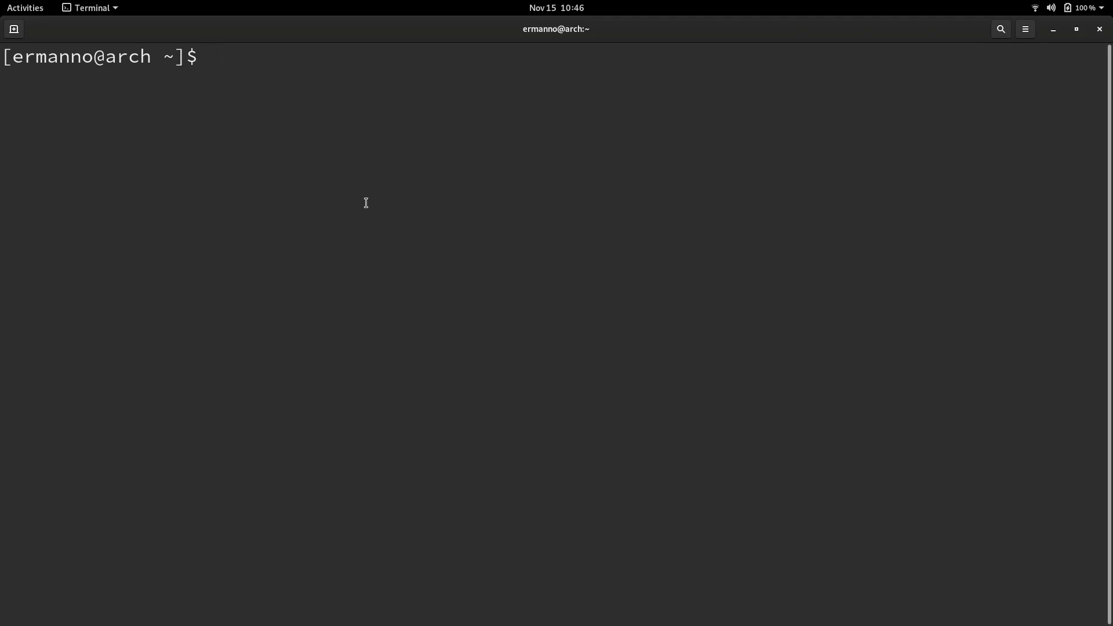
{"action": "type", "text": "git clone"}
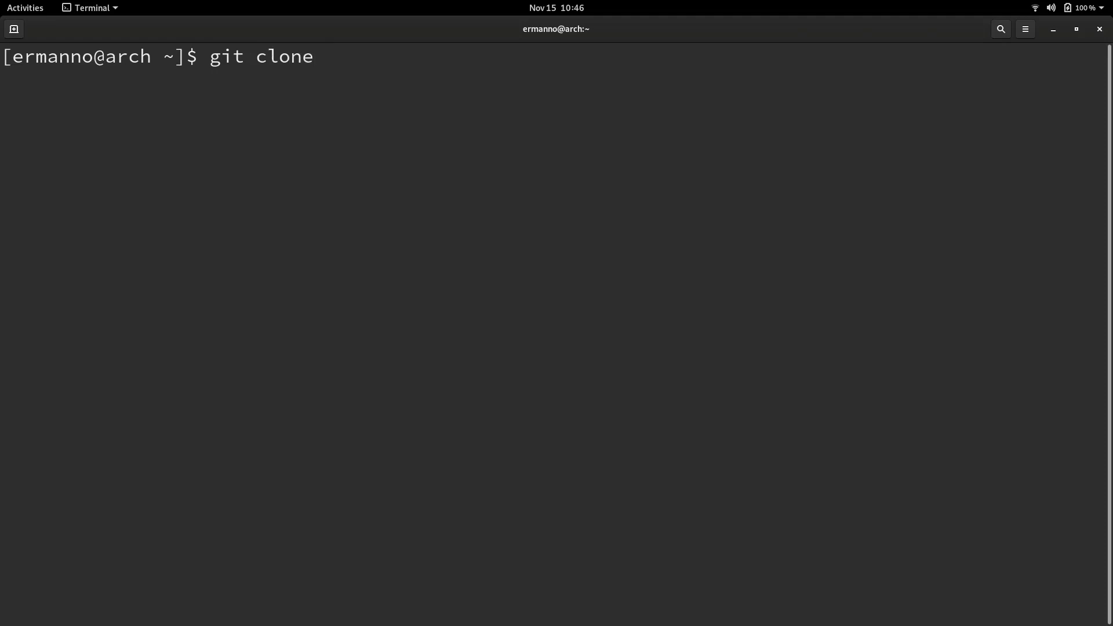
{"action": "type", "text": "https"}
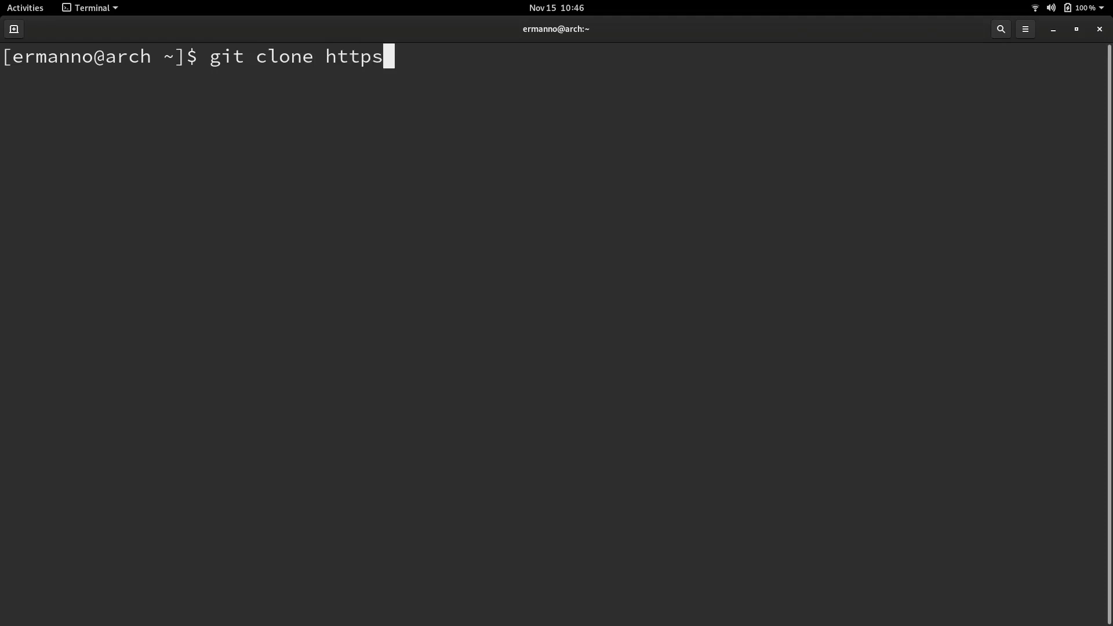
{"action": "type", "text": "://aur"}
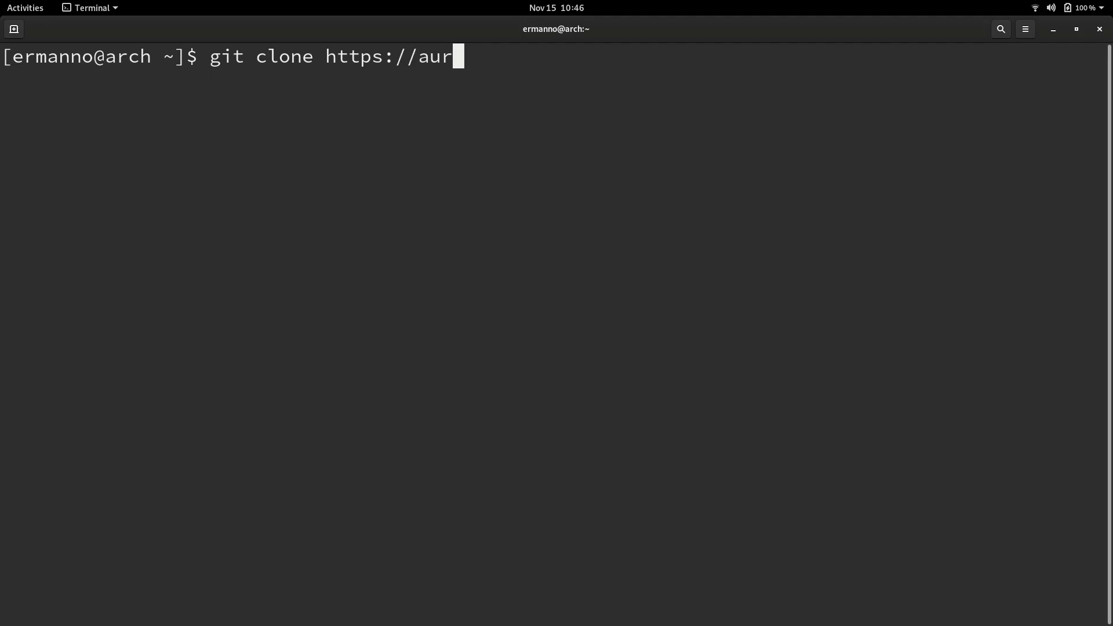
{"action": "type", "text": ".arc"}
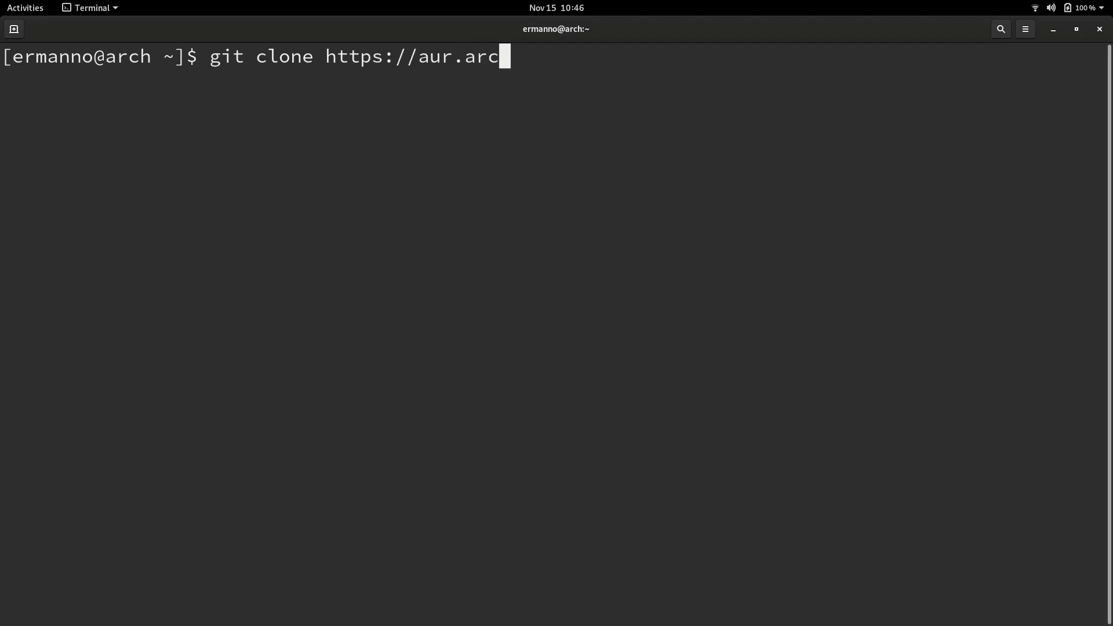
{"action": "type", "text": "hlinux."}
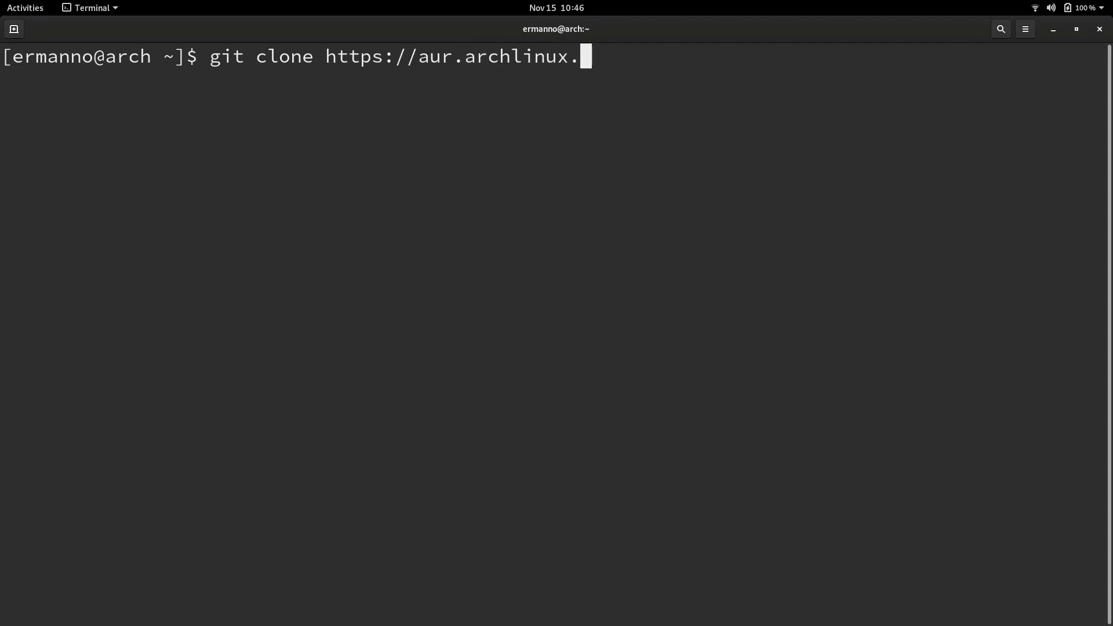
{"action": "type", "text": "org/"}
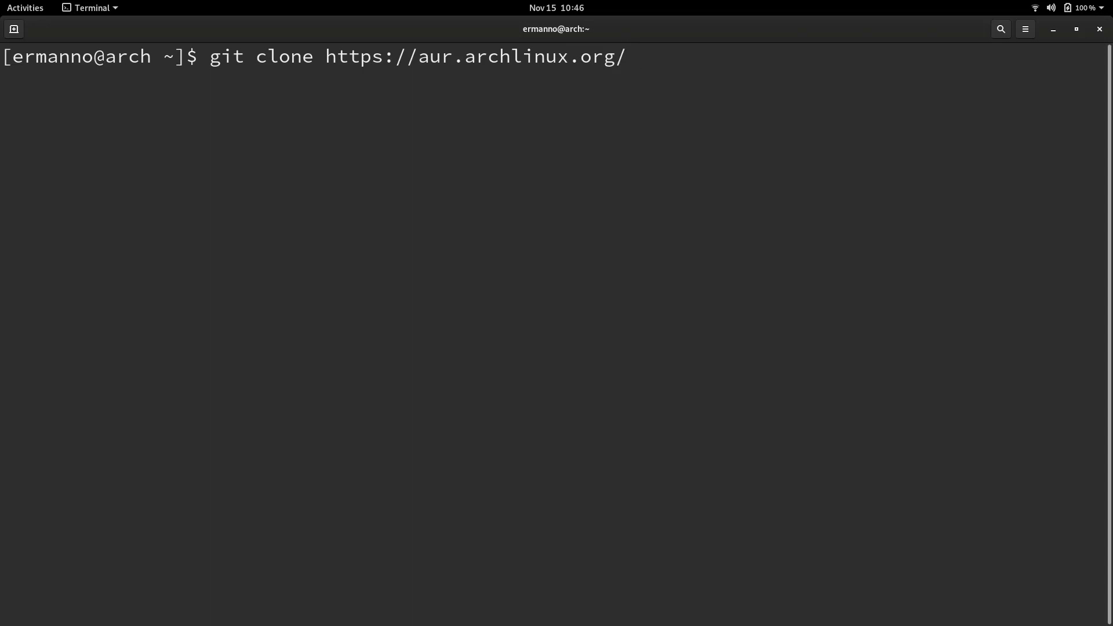
{"action": "type", "text": "yay.g"}
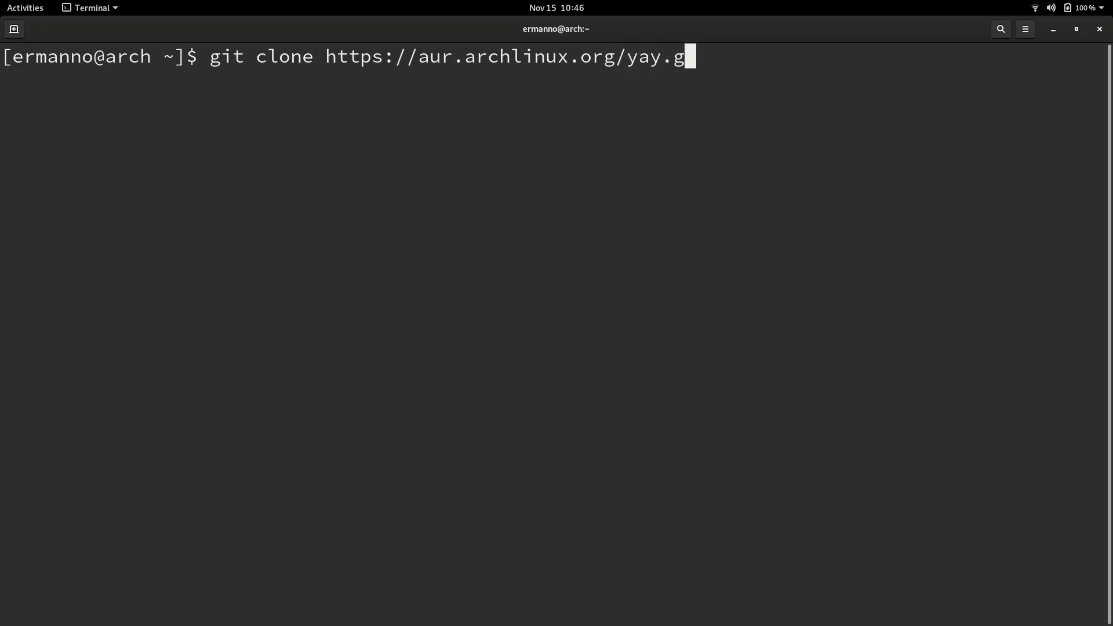
{"action": "type", "text": "it"}
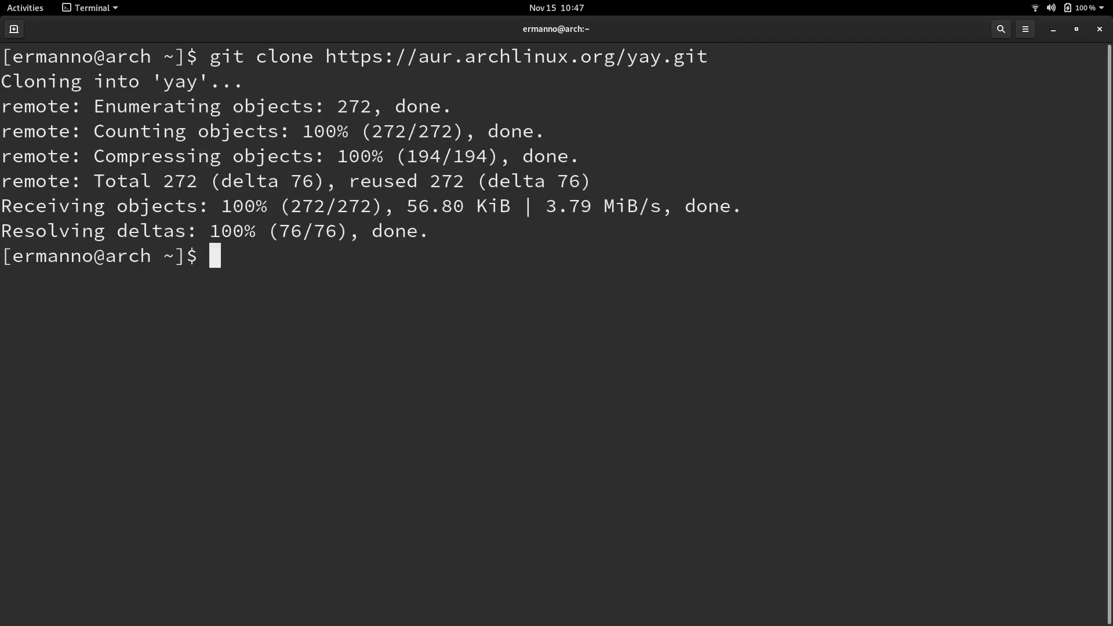
{"action": "type", "text": "ls"}
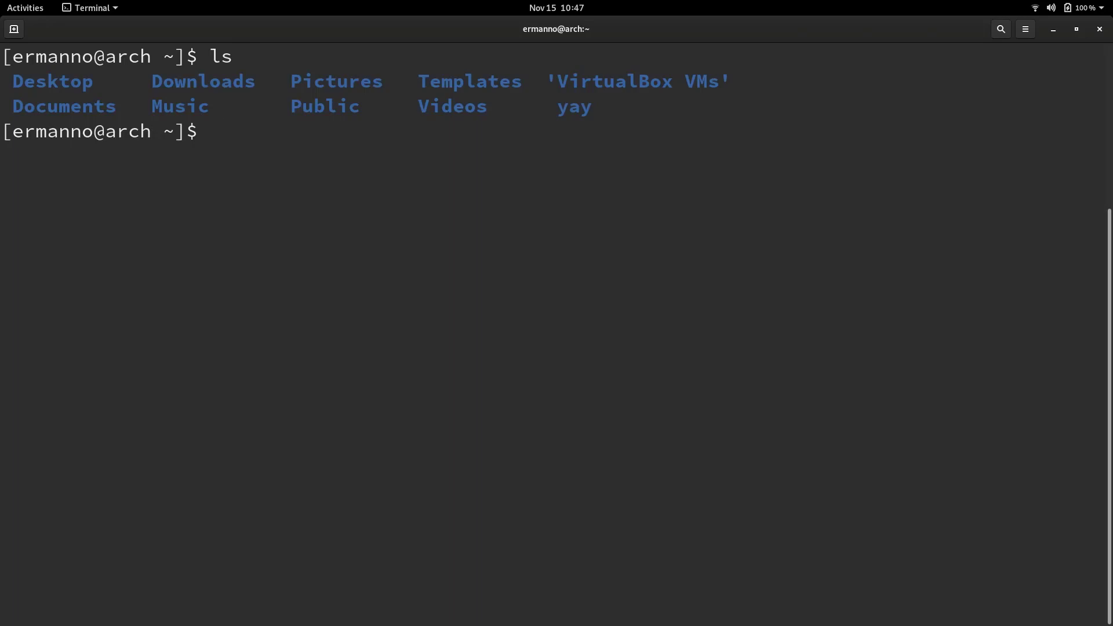
- Enter the yay folder and build and install yay 9.4.2-1 with makepkg -si, confirming installation
{"action": "type", "text": "cd"}
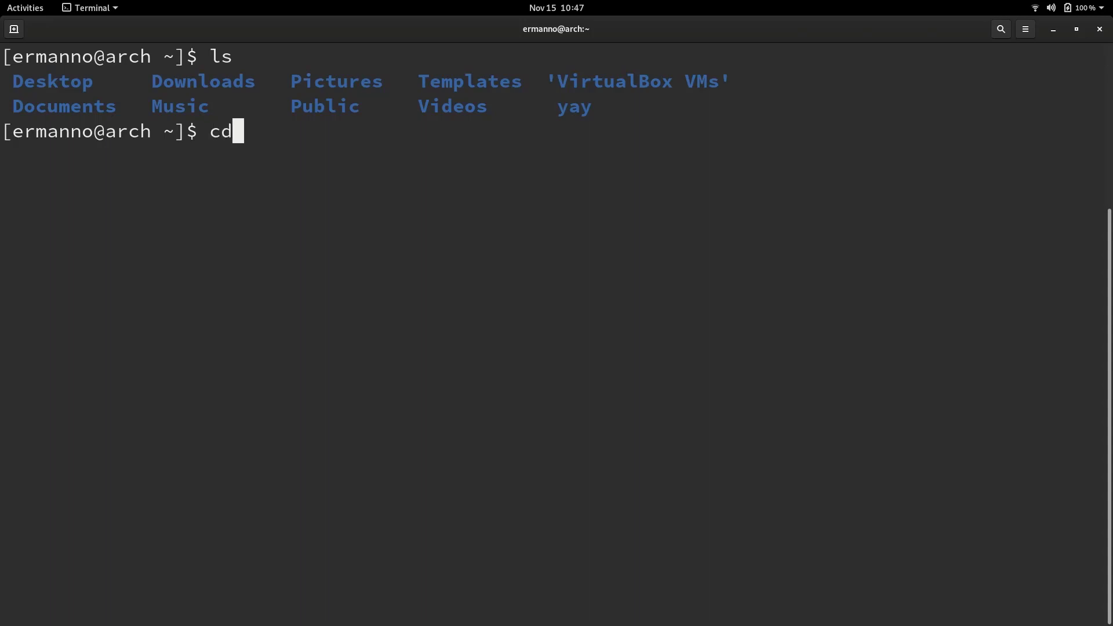
{"action": "type", "text": "yay"}
{"action": "type", "text": "ls"}
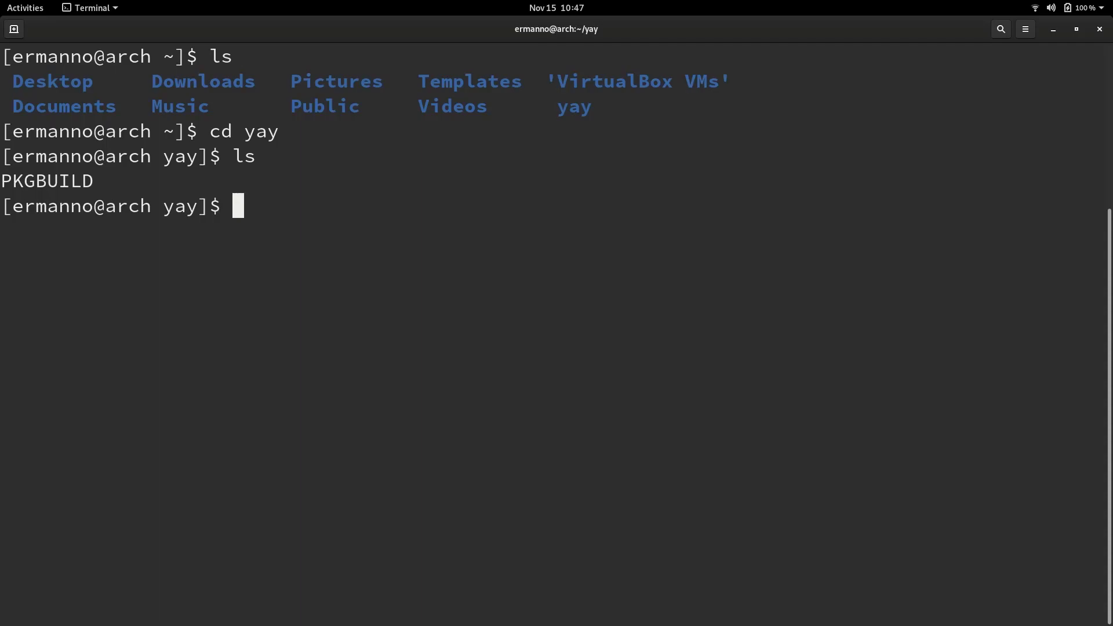
{"action": "type", "text": "make"}
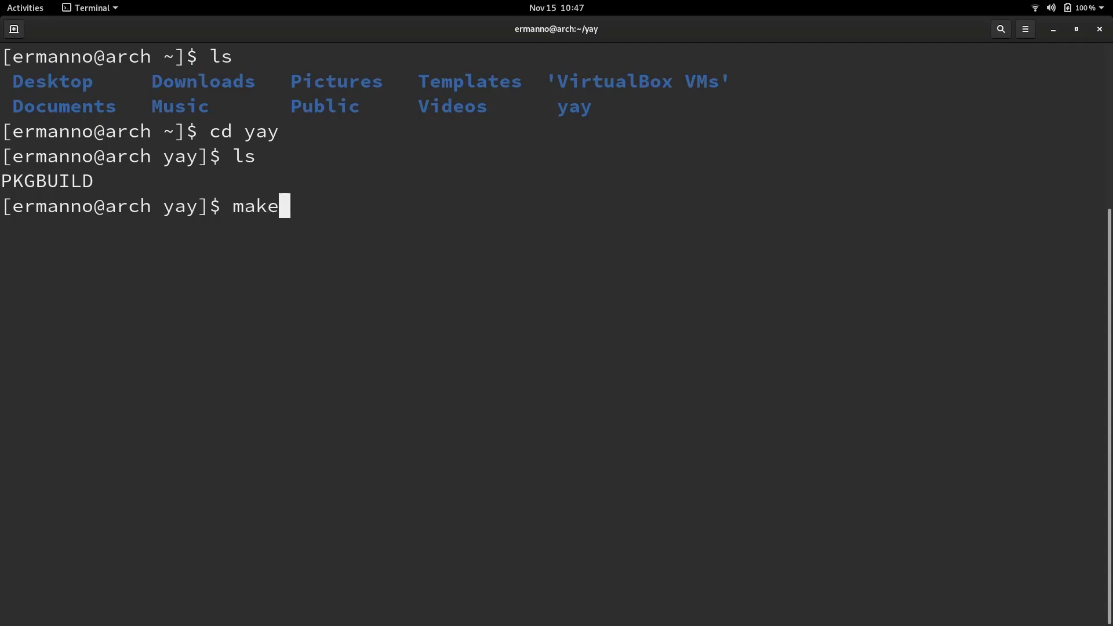
{"action": "type", "text": "pkg -"}
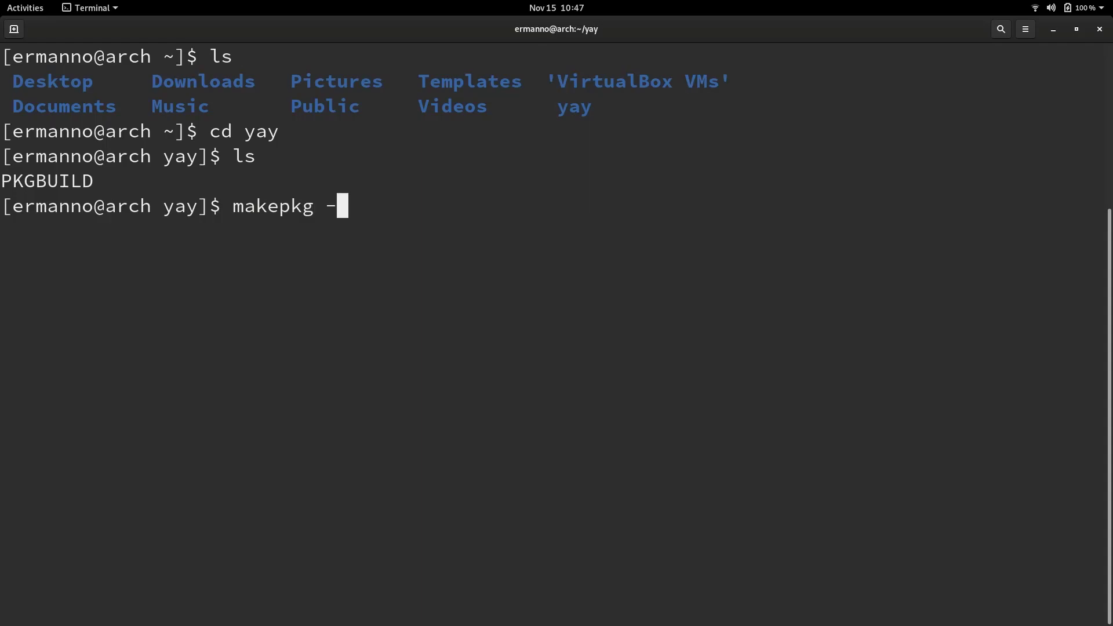
{"action": "type", "text": "si"}
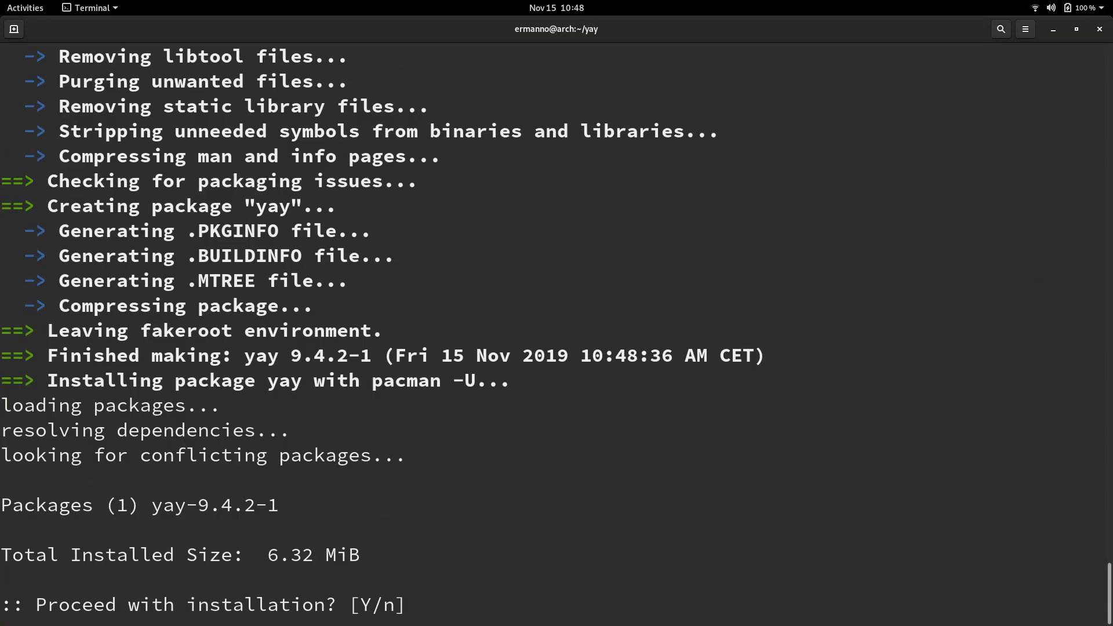
{"action": "key", "text": "Return"}
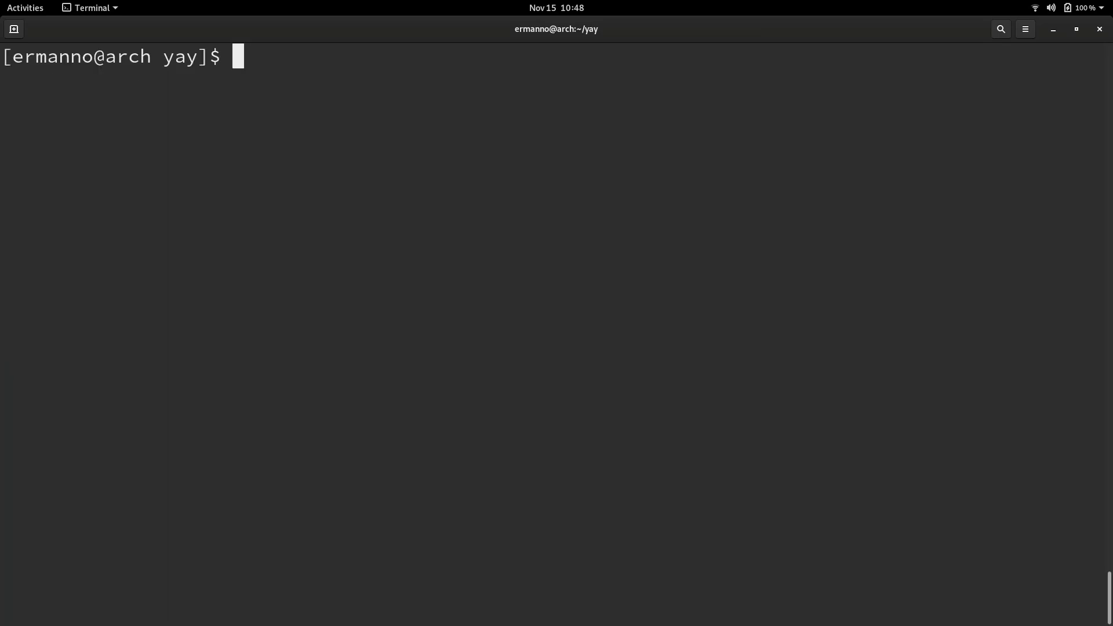
- Search the AUR with 'yay -Ss google-chrome' and begin typing the install command
{"action": "type", "text": "yay"}
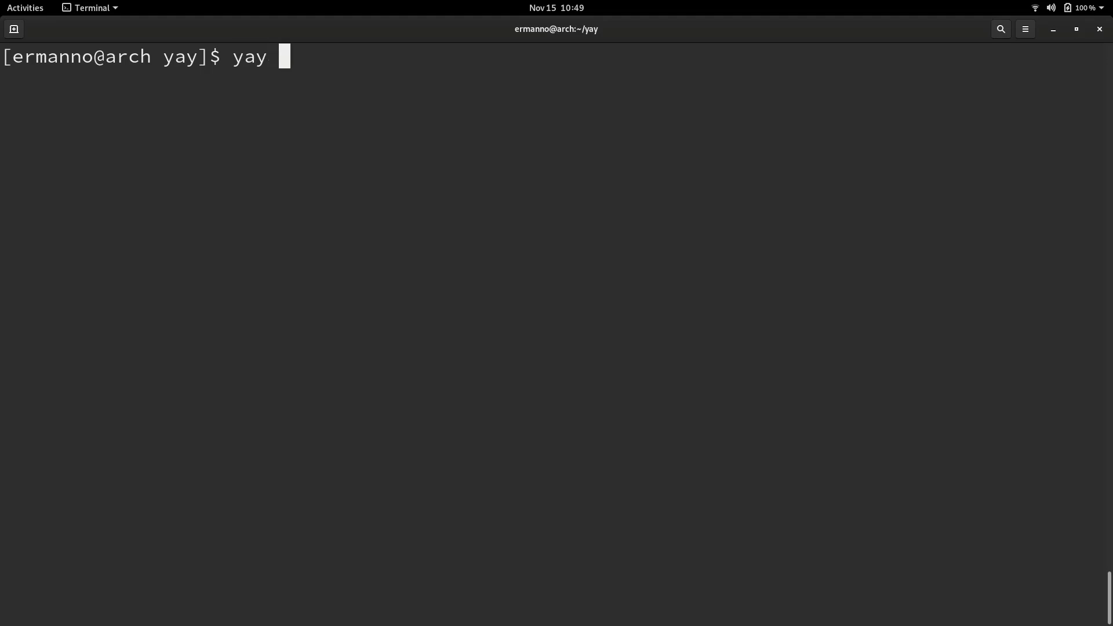
{"action": "type", "text": "-S"}
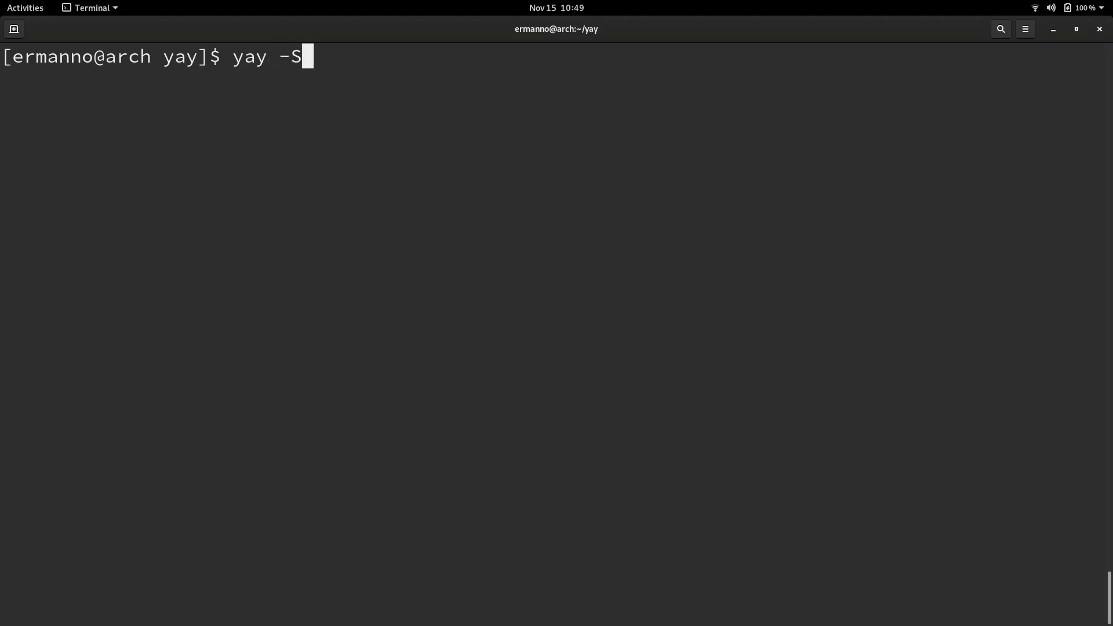
{"action": "type", "text": "s"}
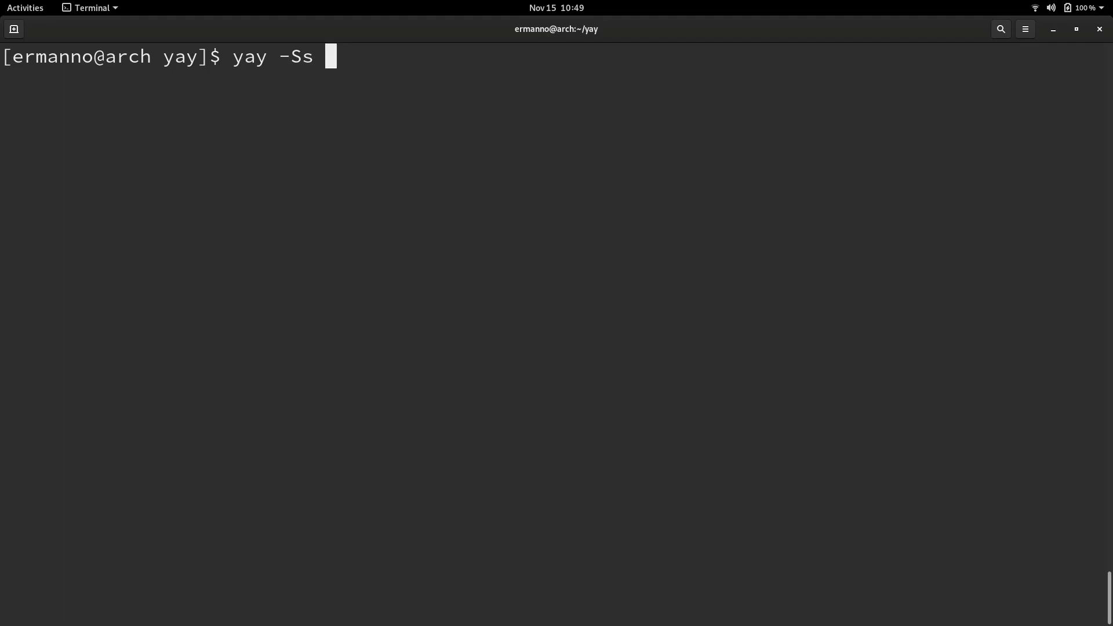
{"action": "type", "text": "ch"}
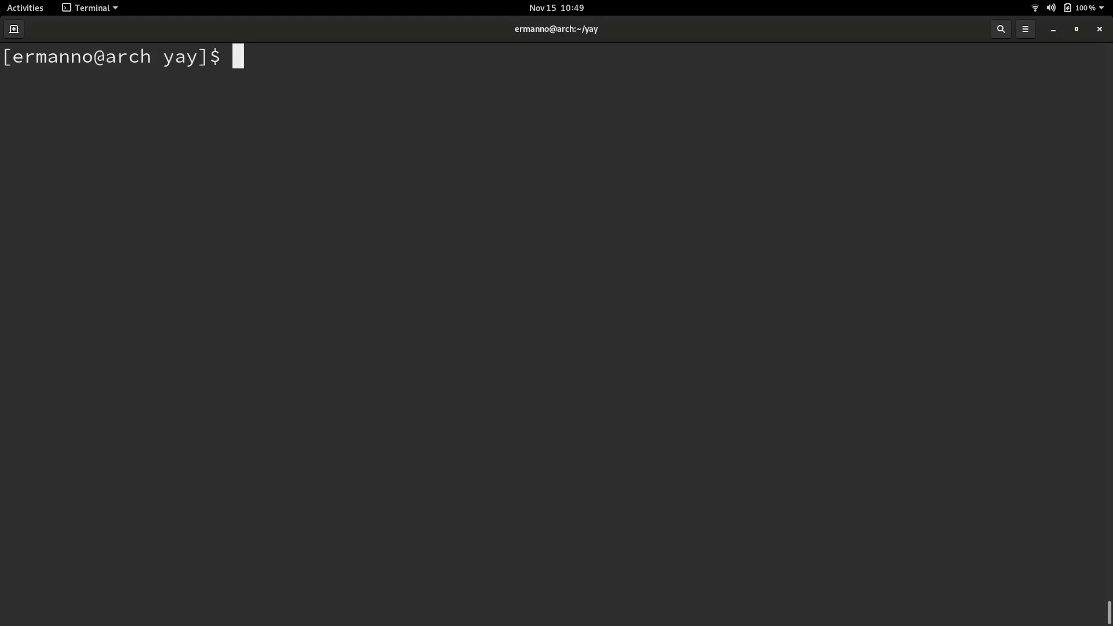
{"action": "type", "text": "yay -Ss chrome"}
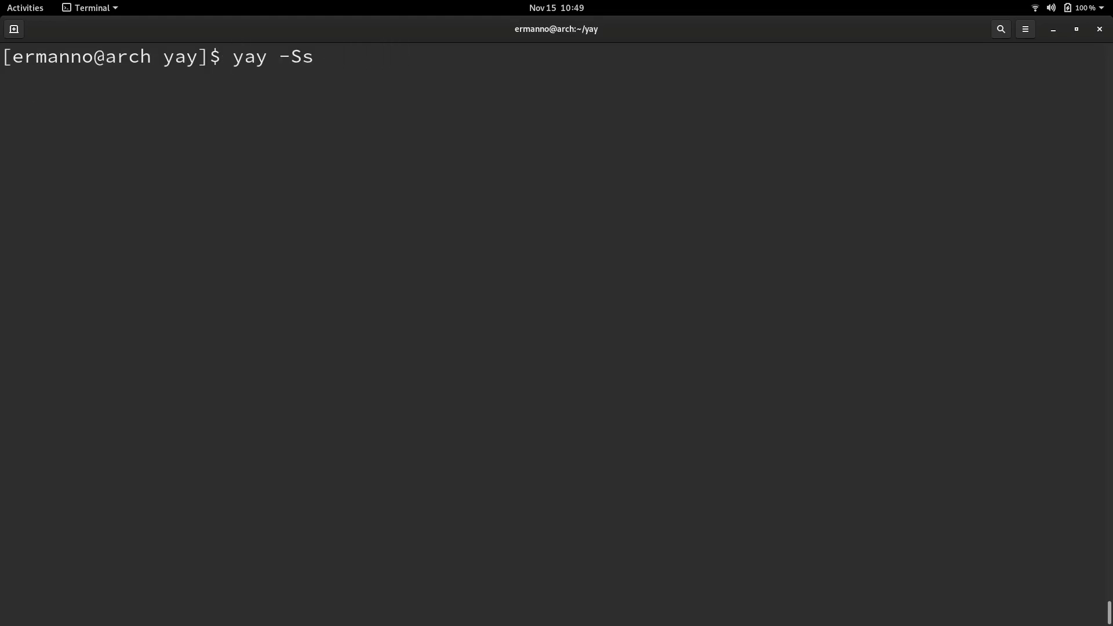
{"action": "type", "text": "google-chrome"}
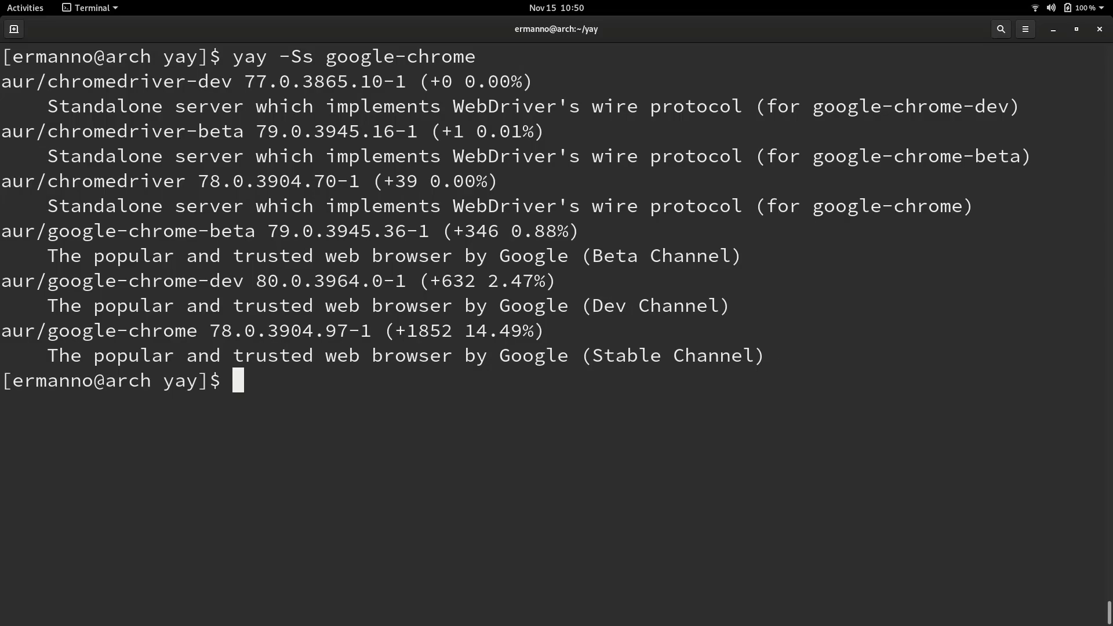
{"action": "double_click", "coordinate": [122, 331]}
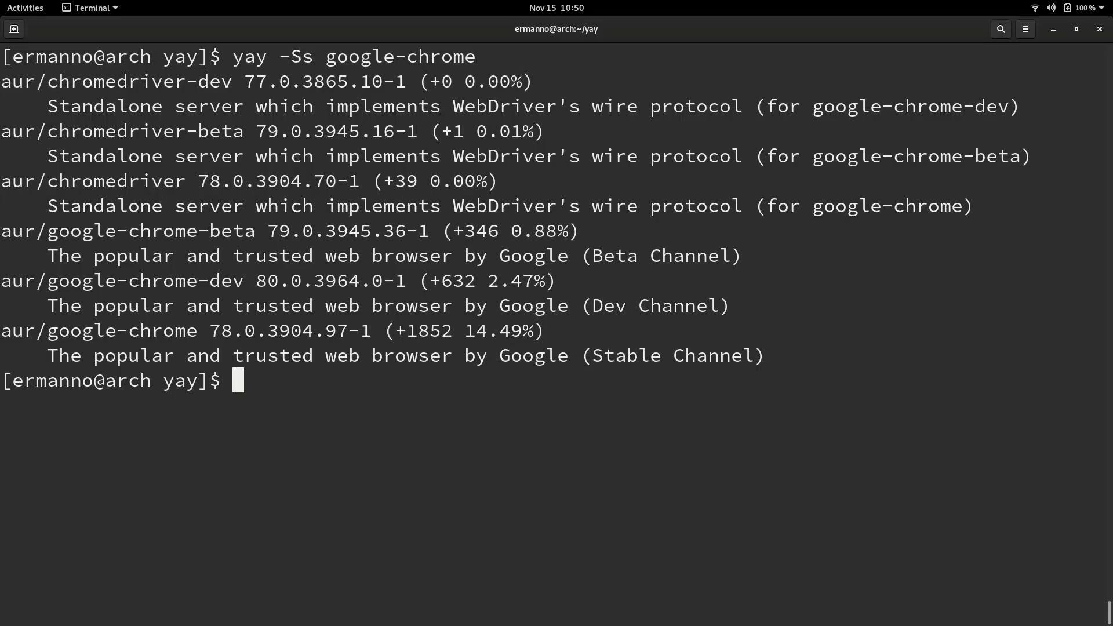
{"action": "type", "text": "yay -S"}
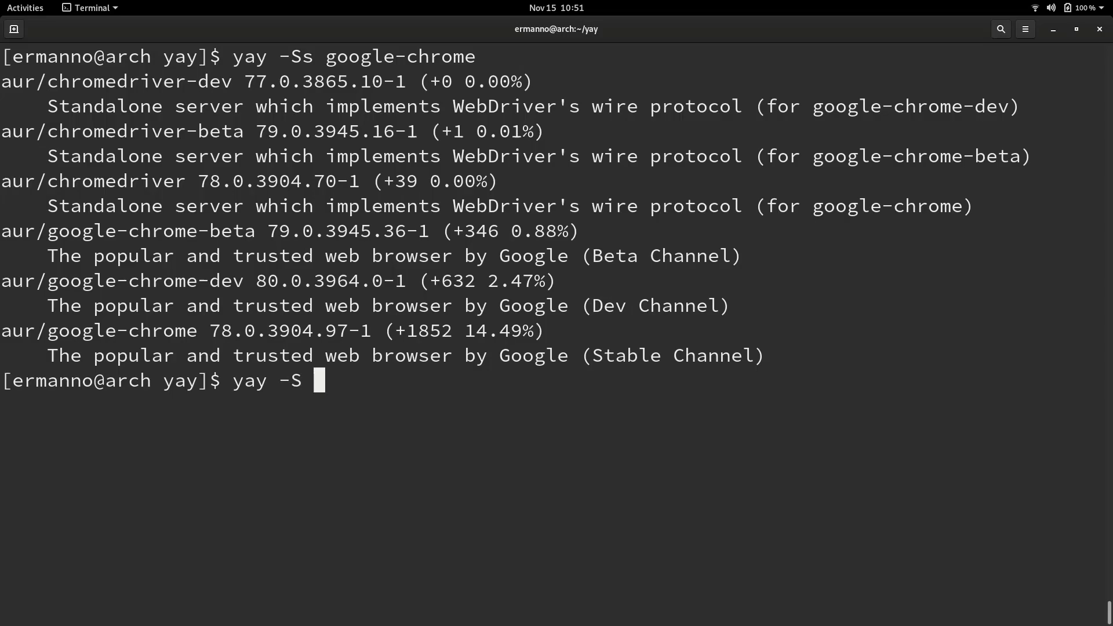
- Install google-chrome 78.0.3904.97-1 with 'yay -S google-chrome', choosing provider 1 and no diffs
{"action": "type", "text": "google-ch"}
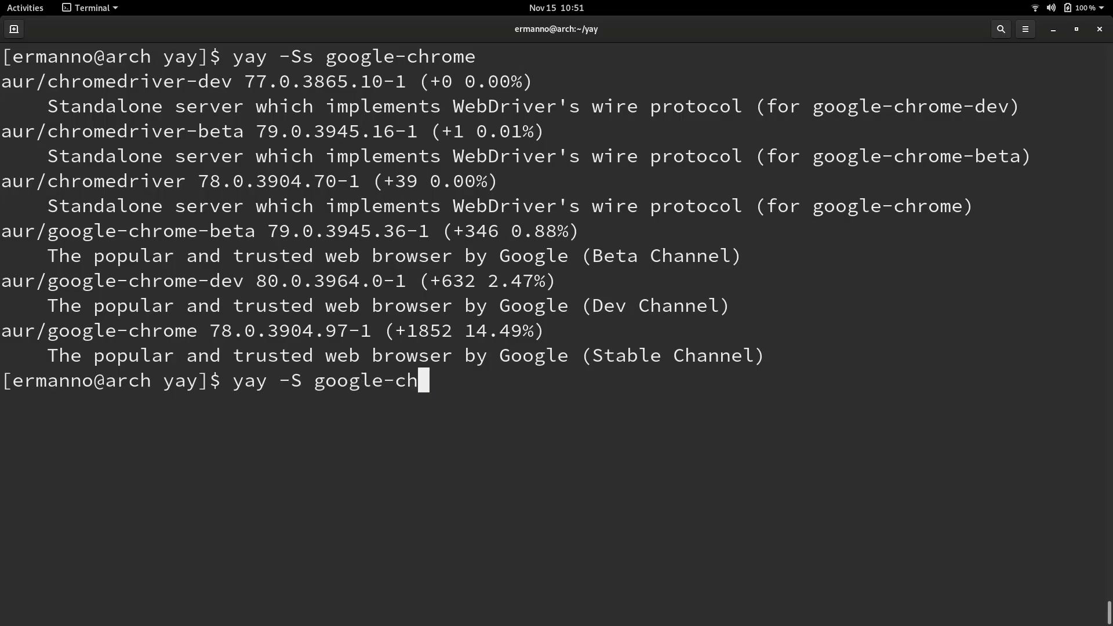
{"action": "type", "text": "rome"}
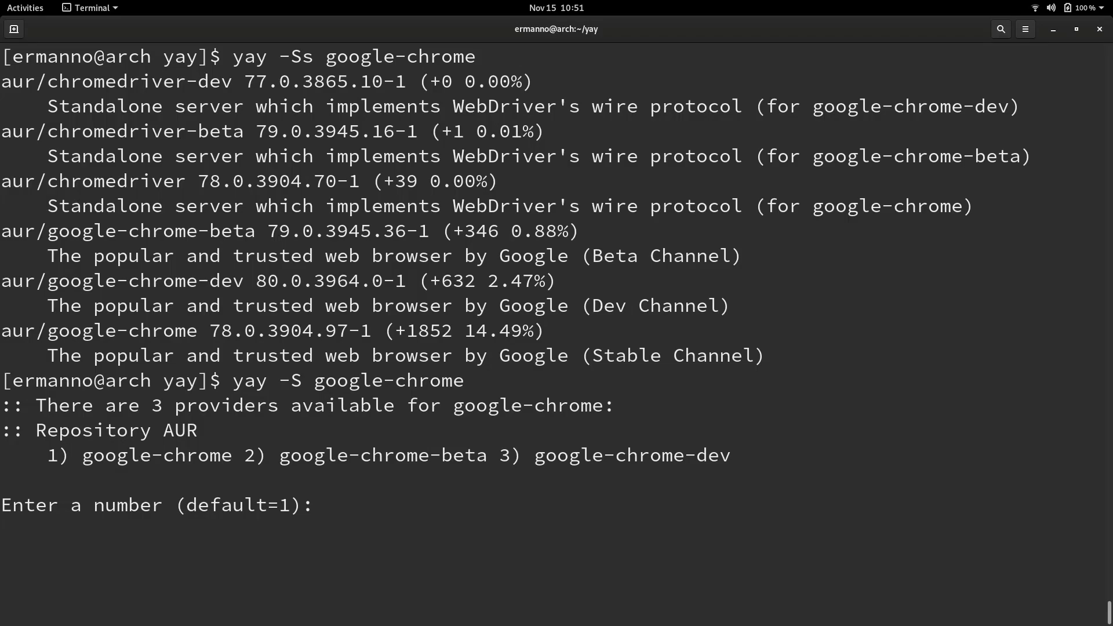
{"action": "type", "text": "1"}
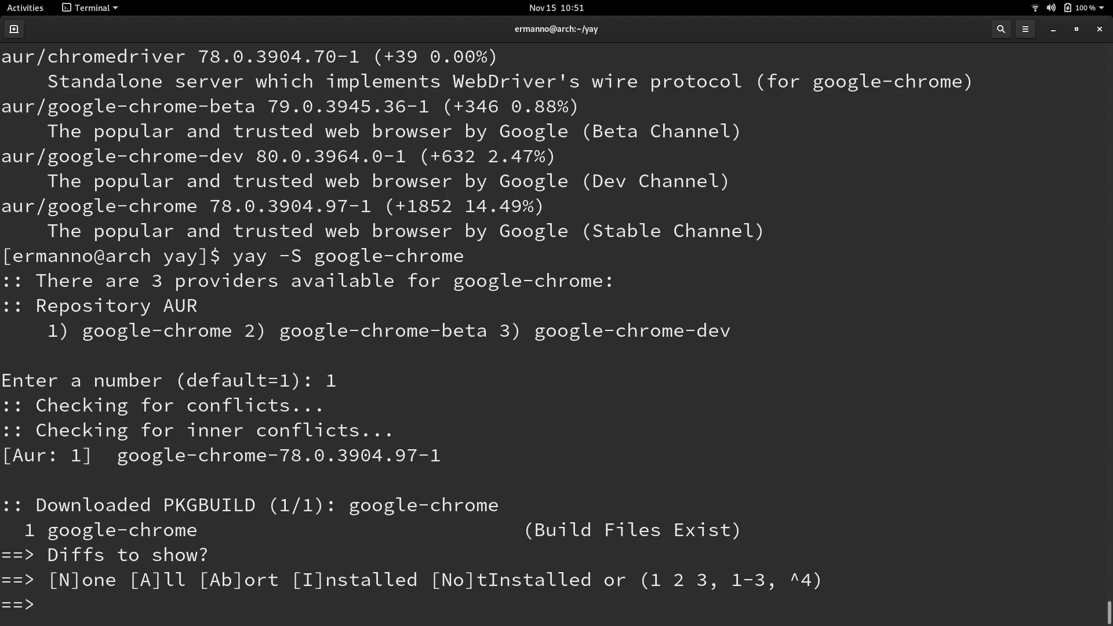
{"action": "type", "text": "N"}
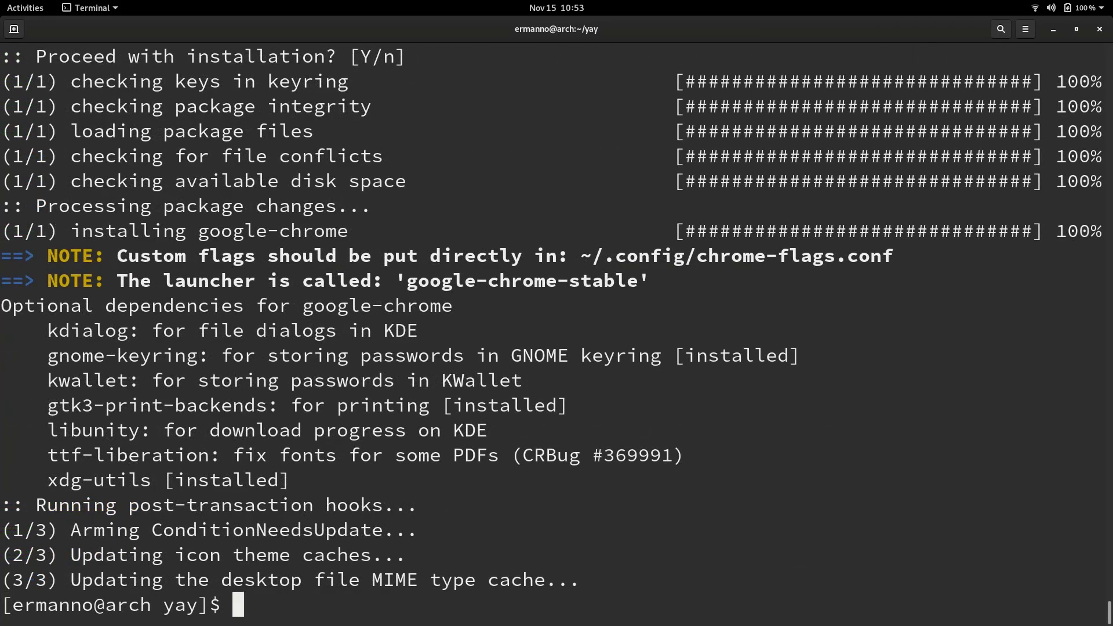
{"action": "left_click", "coordinate": [25, 8]}
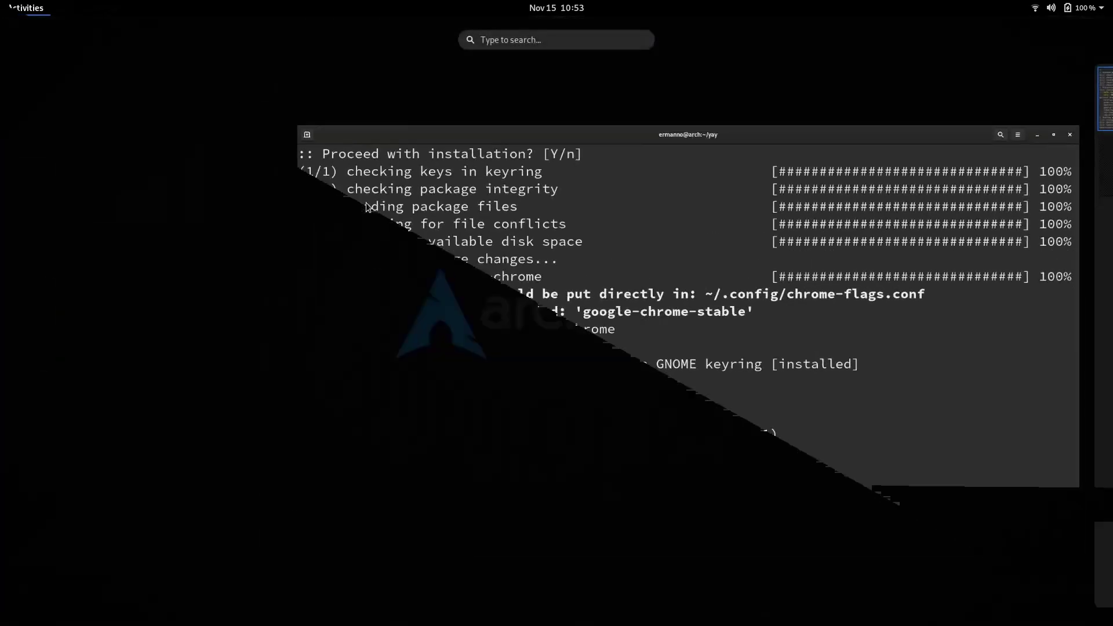
- Find Google Chrome in the Activities search for 'chr' and launch it to verify the install
{"action": "type", "text": "chr"}
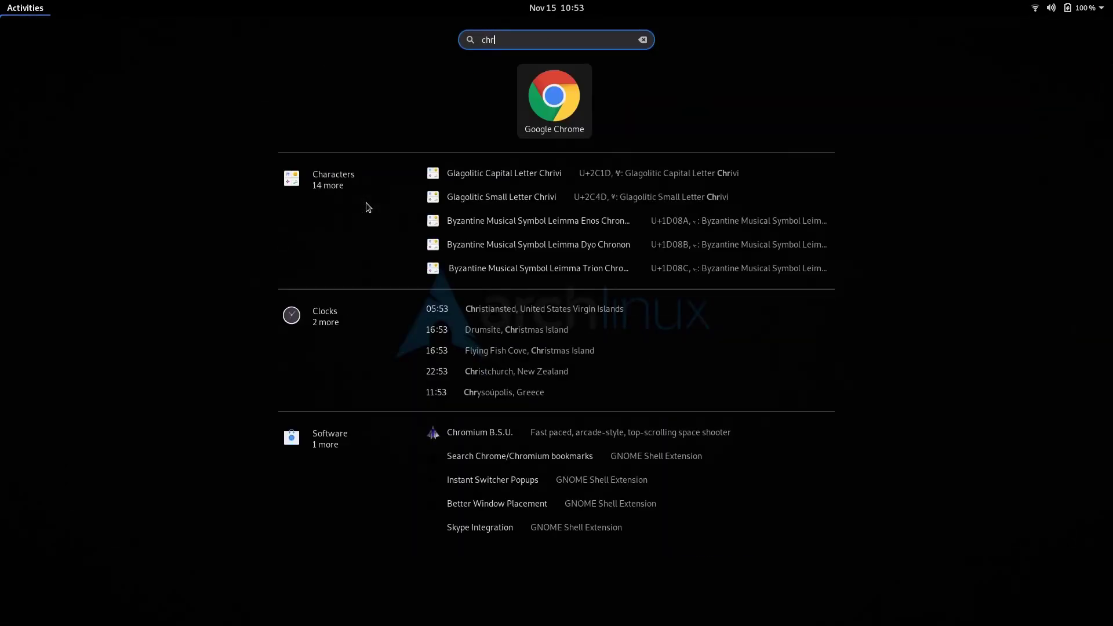
{"action": "left_click", "coordinate": [554, 97]}
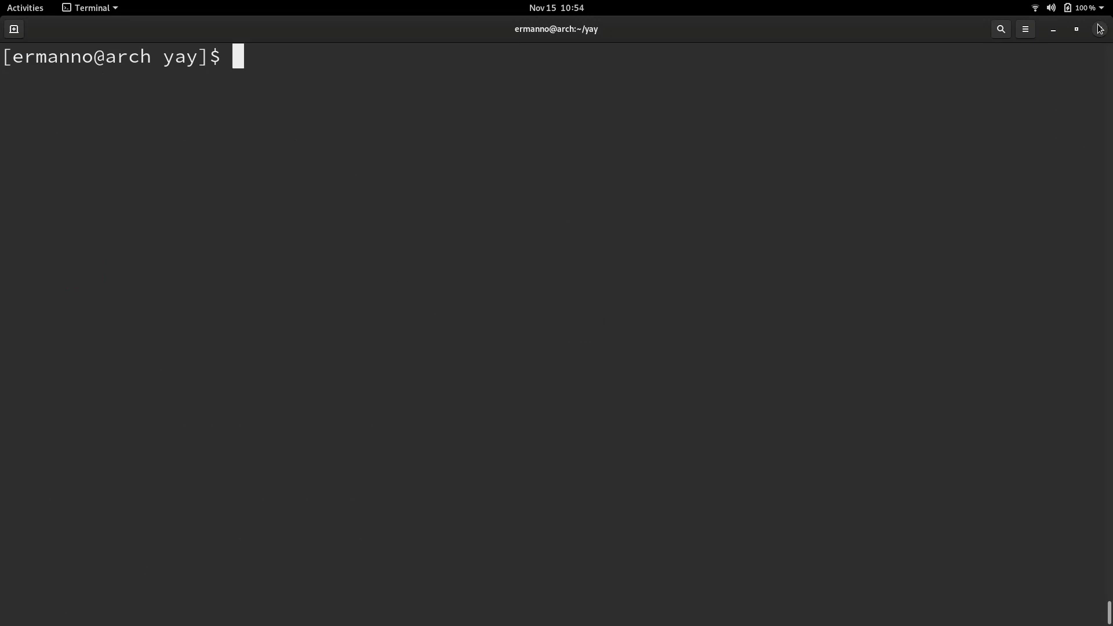
- Remove google-chrome with 'sudo pacman -R google-chrome' and return to the home folder with cd
{"action": "type", "text": "sudo"}
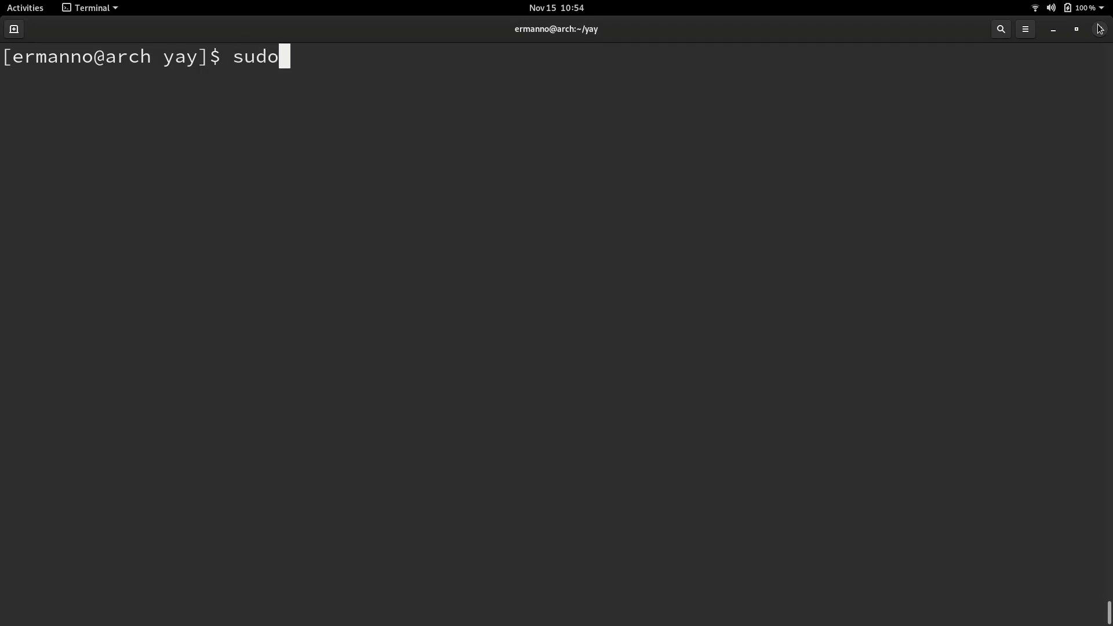
{"action": "type", "text": "pacman"}
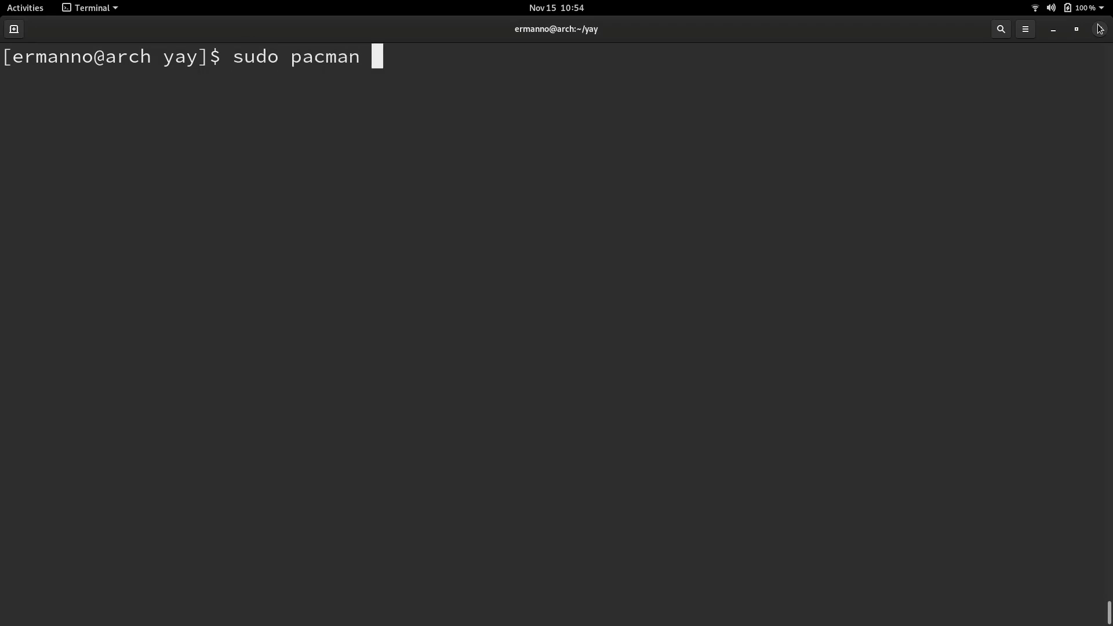
{"action": "type", "text": "-R"}
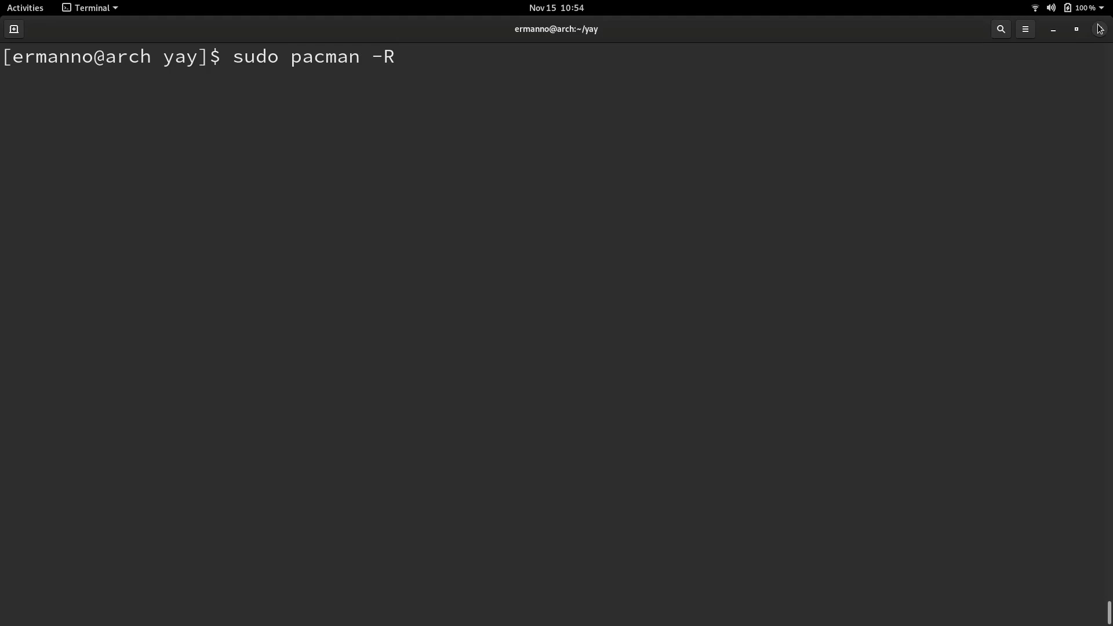
{"action": "type", "text": "goo"}
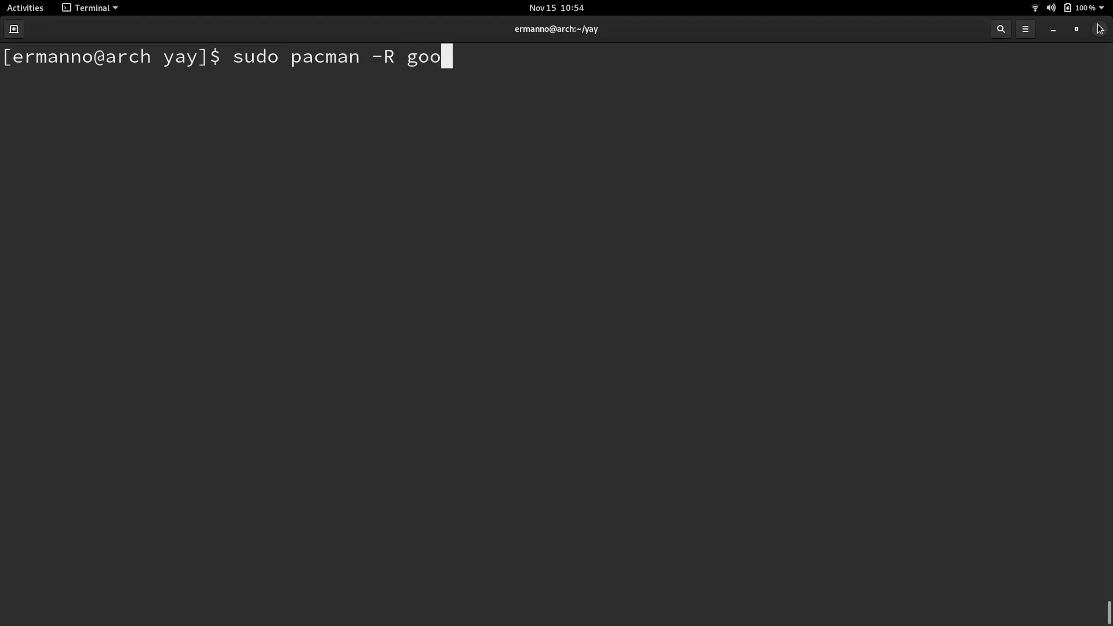
{"action": "type", "text": "gle-chrome"}
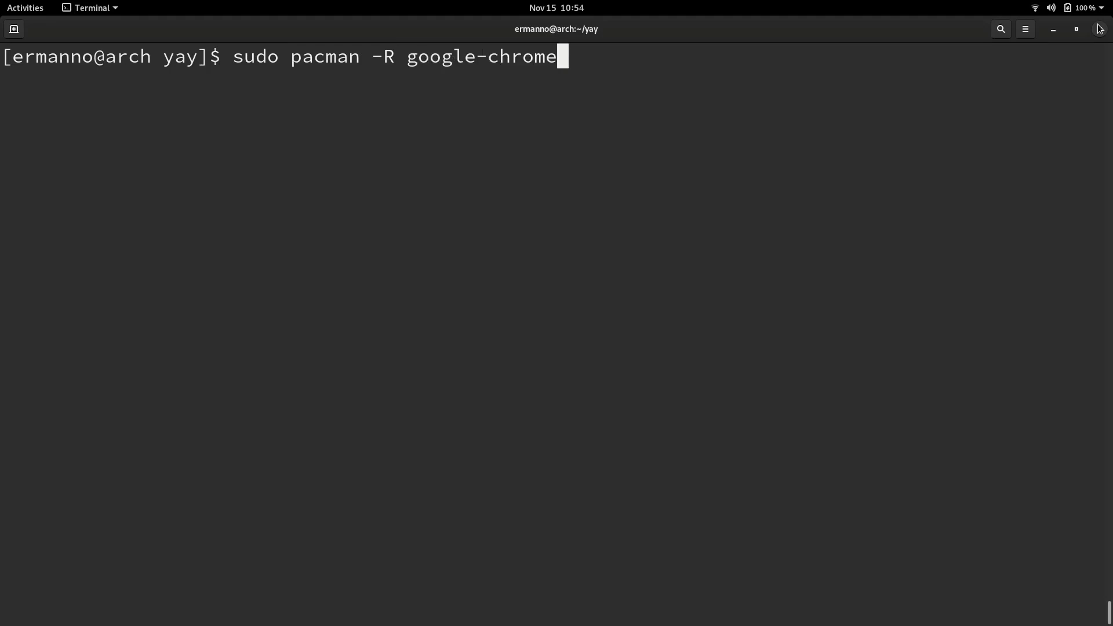
{"action": "key", "text": "Return"}
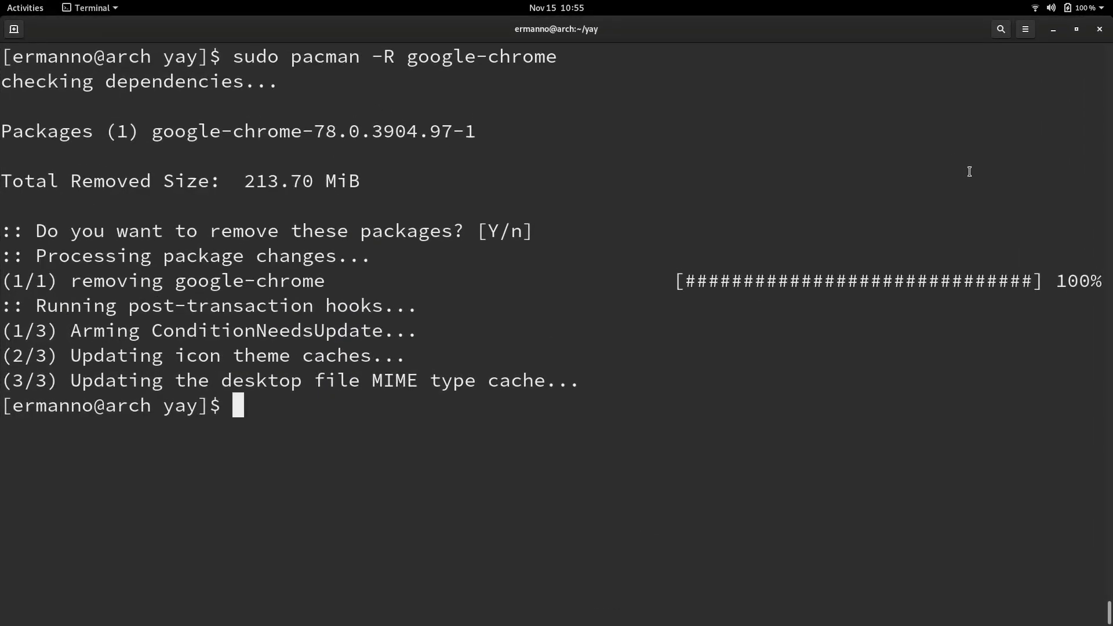
{"action": "type", "text": "cd"}
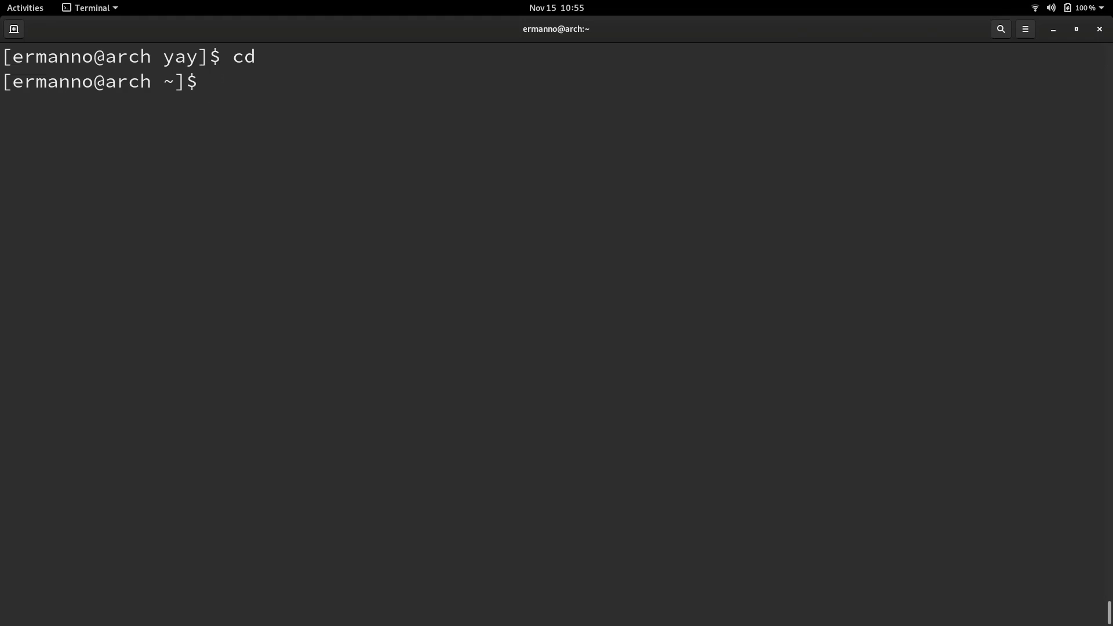
- Remove yay with 'sudo pacman -R yay', confirm, and clear the screen
{"action": "type", "text": "sudo"}
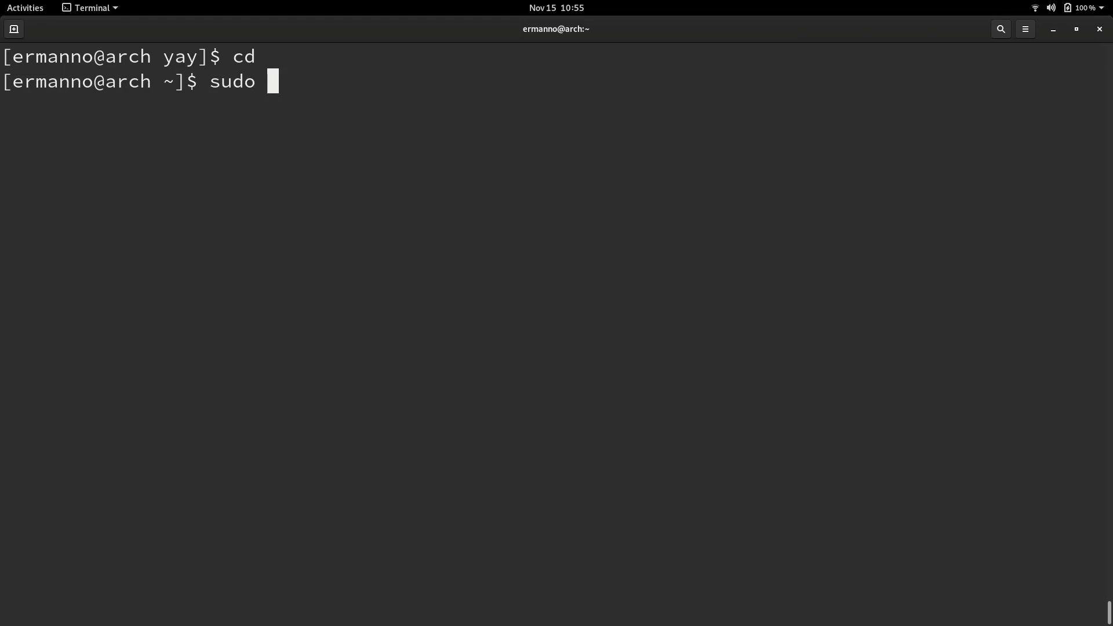
{"action": "type", "text": "pacman -"}
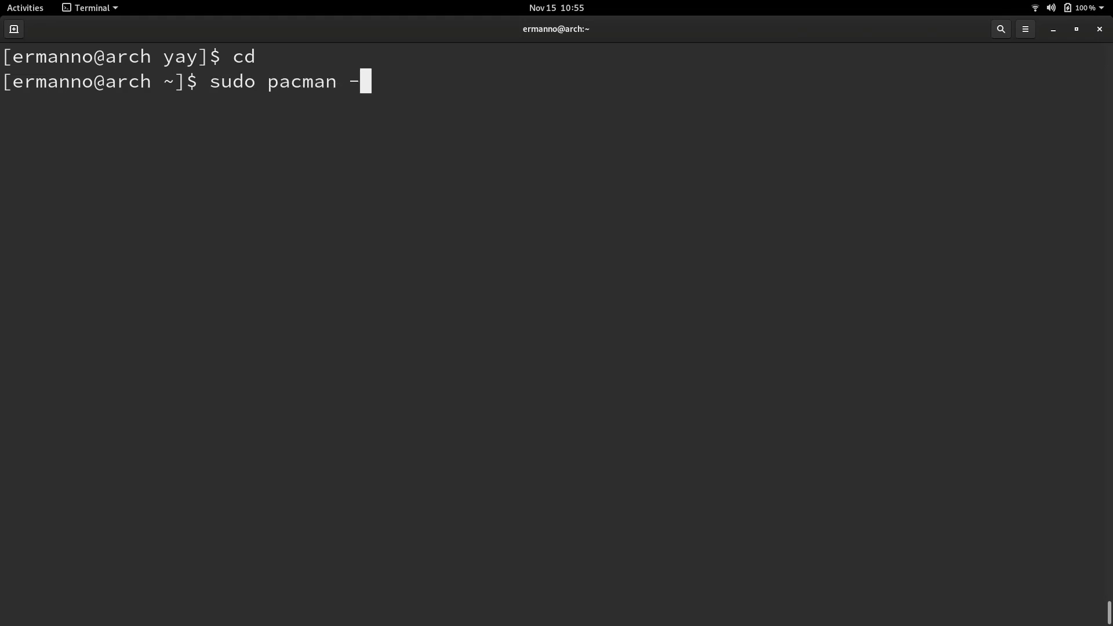
{"action": "type", "text": "R"}
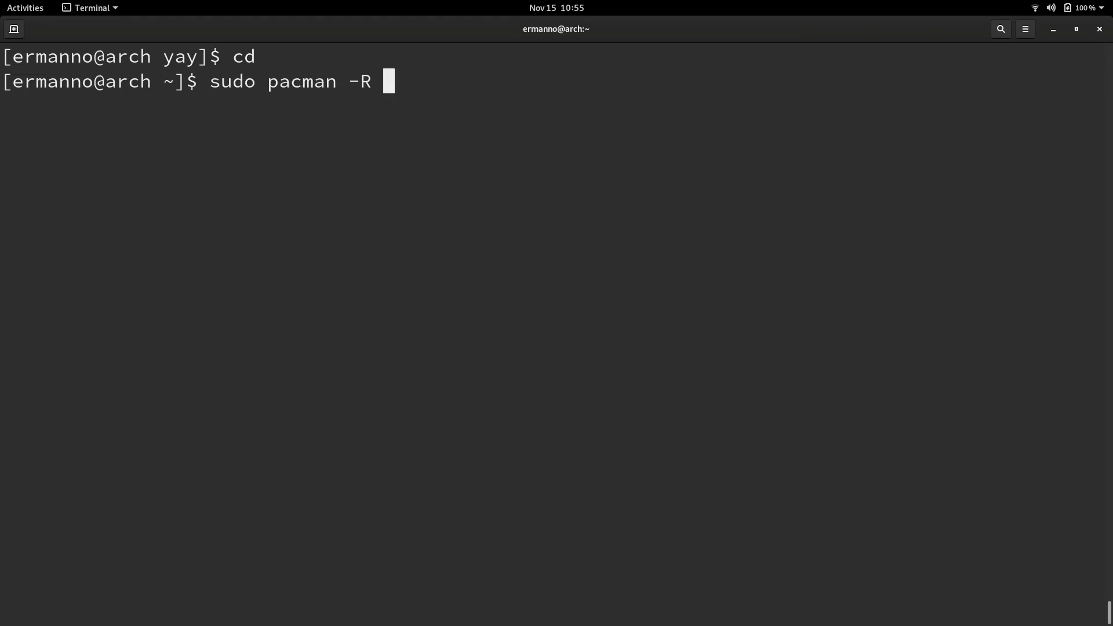
{"action": "type", "text": "yay"}
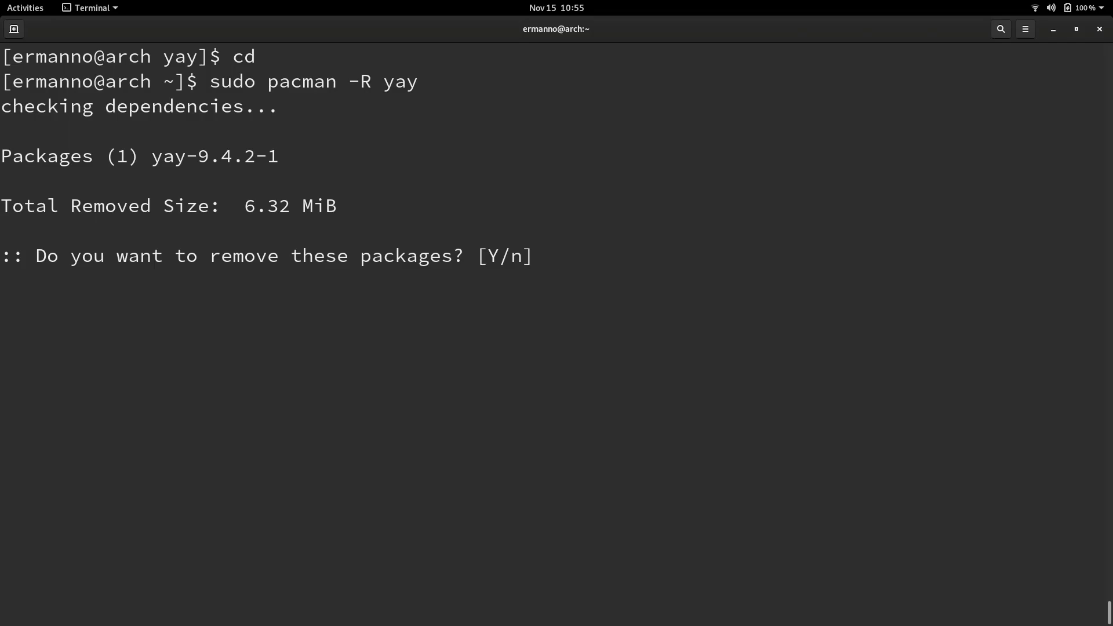
{"action": "key", "text": "Enter"}
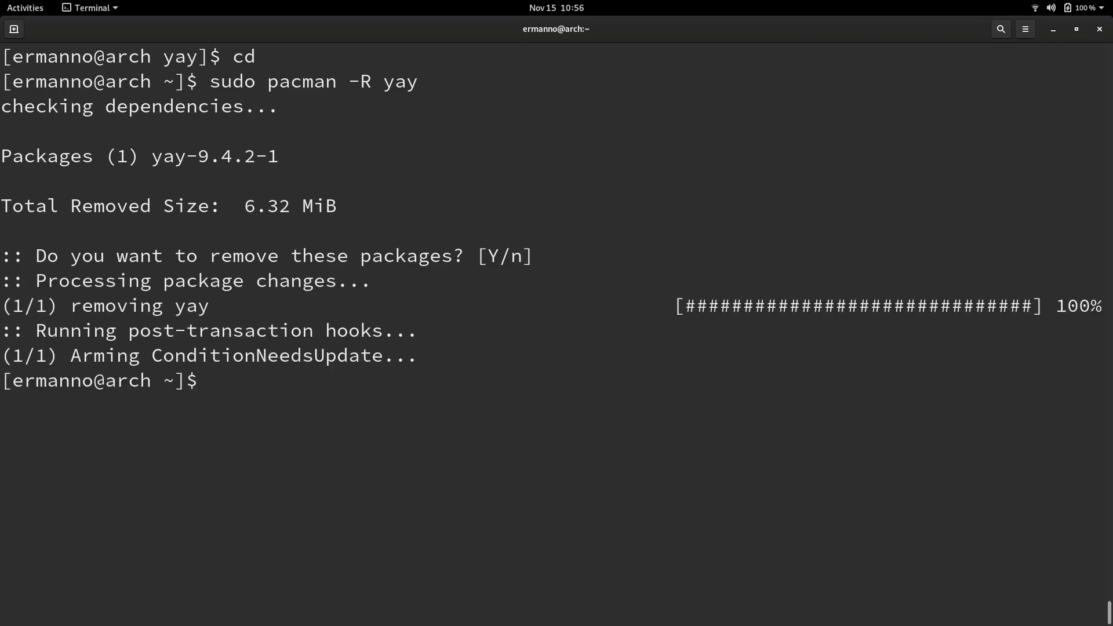
{"action": "type", "text": "clear"}
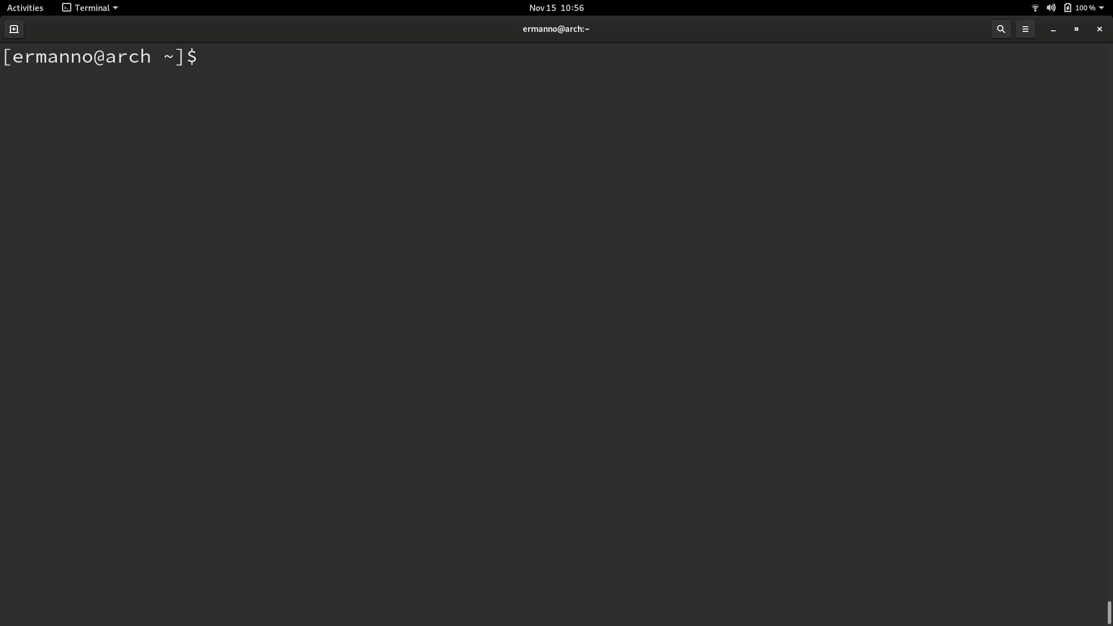
- Type 'yay -S google-chrome' at the prompt without running it
{"action": "type", "text": "yay -S"}
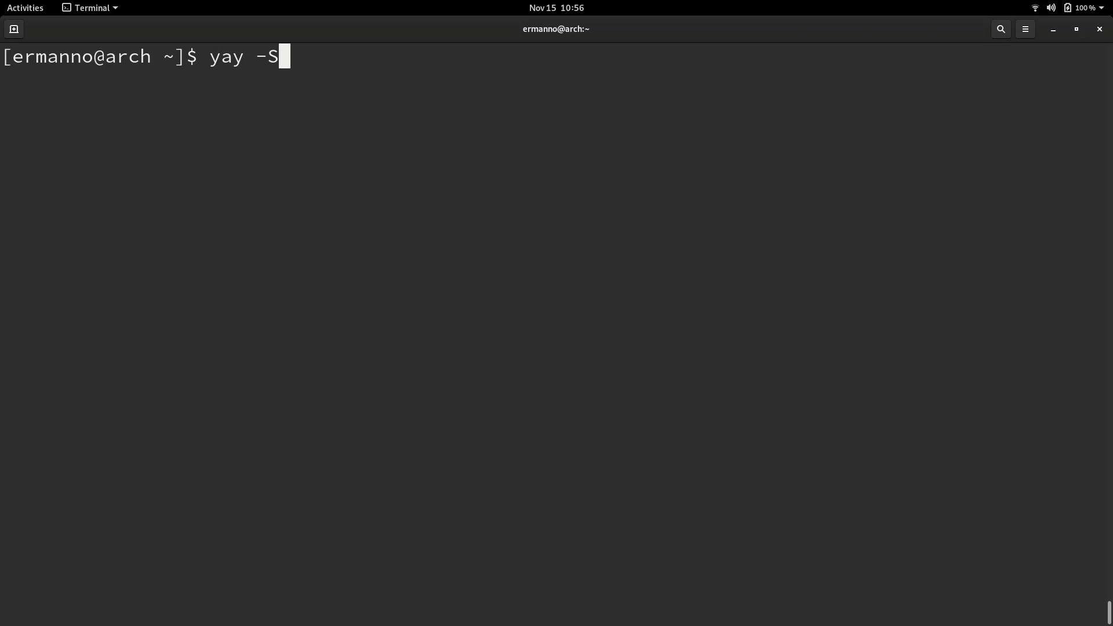
{"action": "type", "text": "google-chrome"}
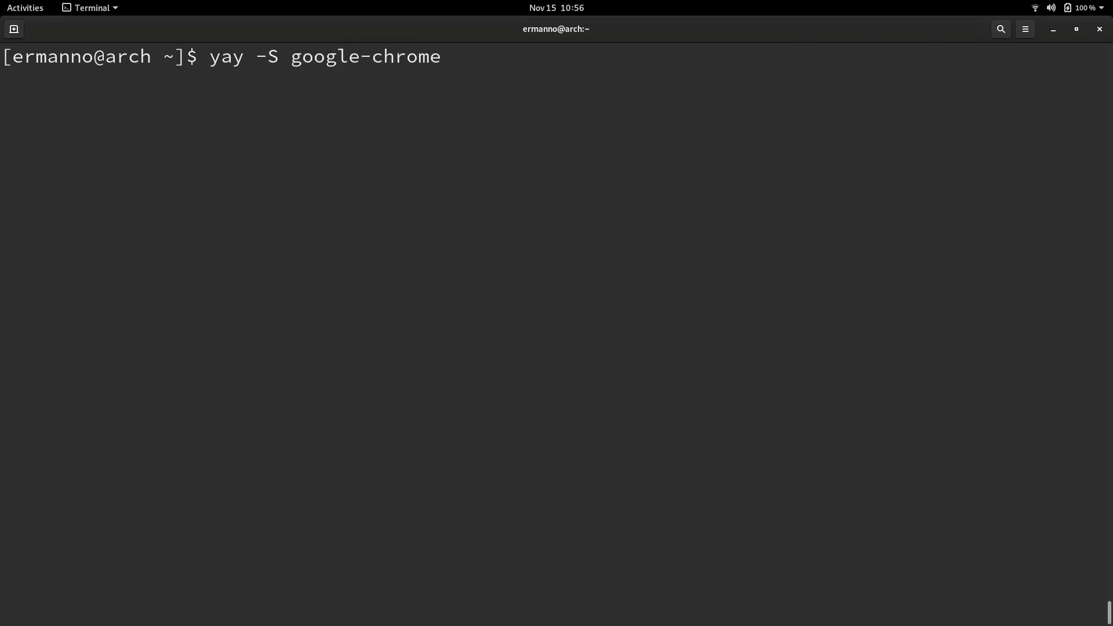